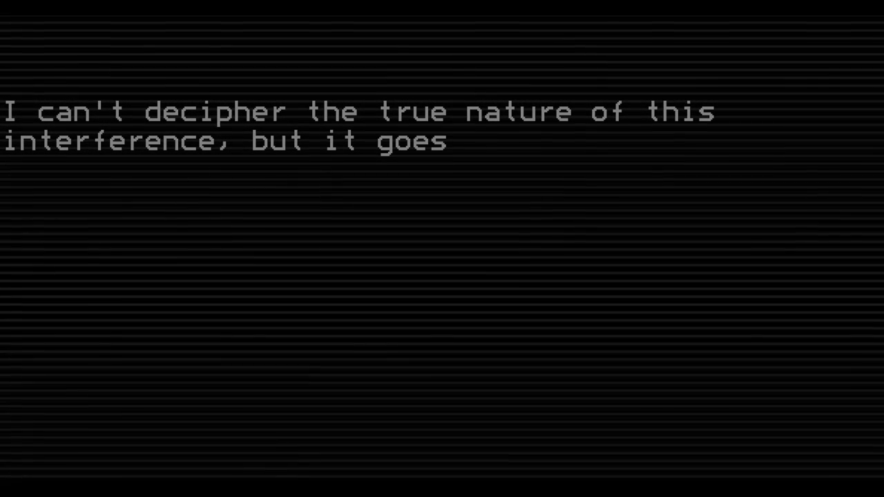
{"action": "type", "text": "beyond mere chance or accident."}
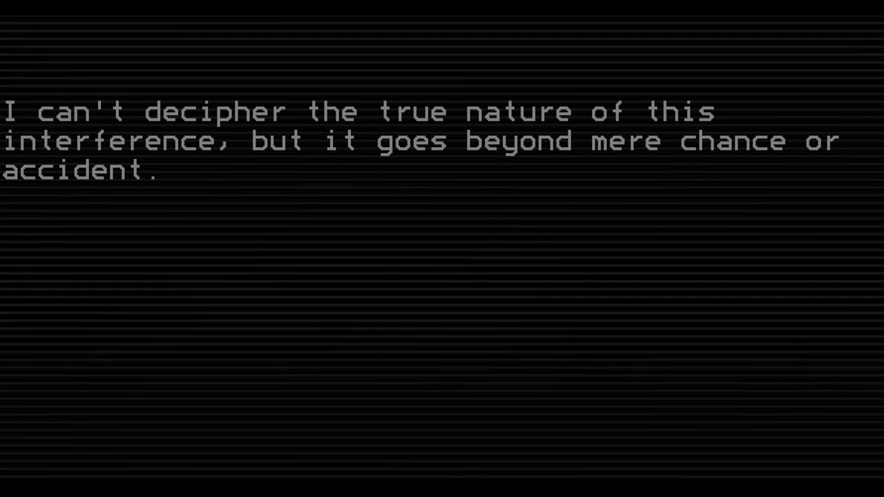